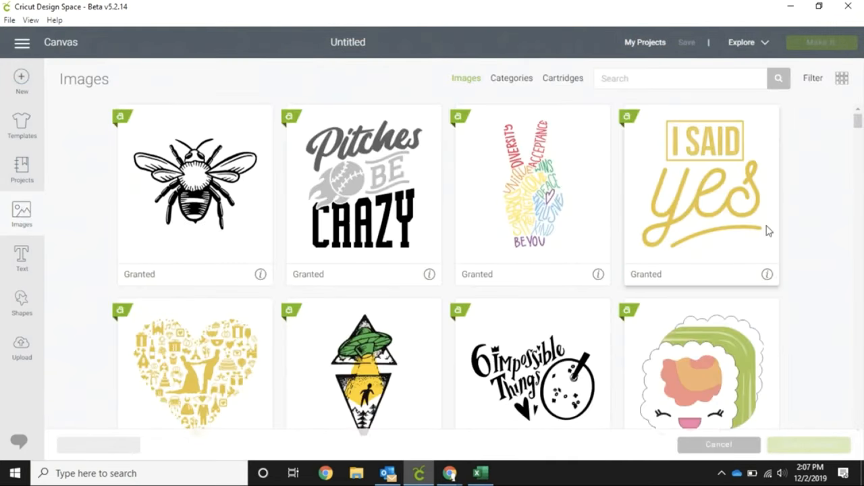
# - Insert the heart 'I'd rather be sewing' image from the Images library onto the canvas
pyautogui.scroll(-3)
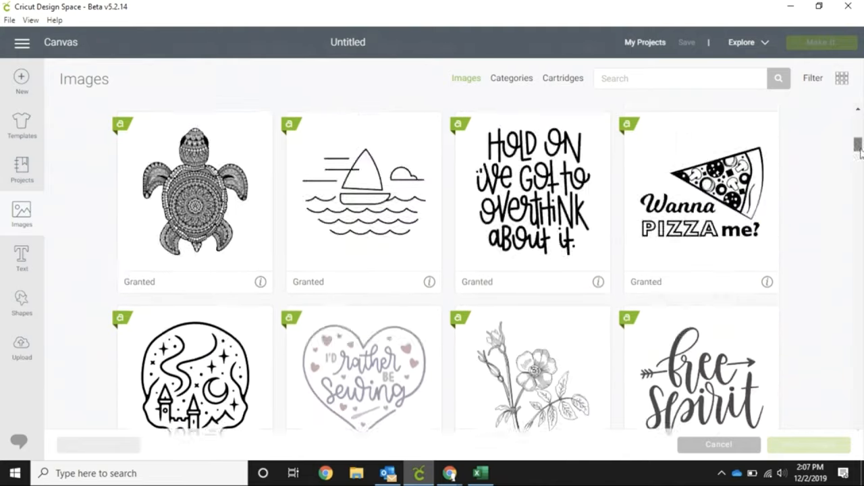
pyautogui.scroll(-3)
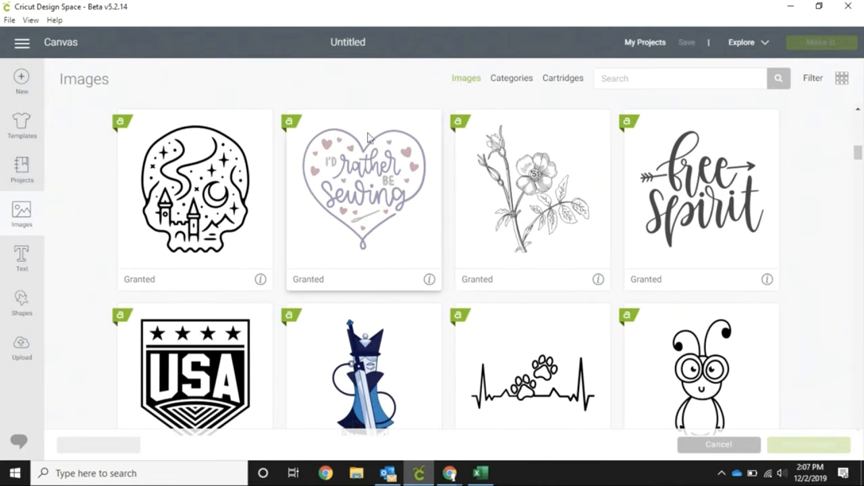
pyautogui.click(363, 196)
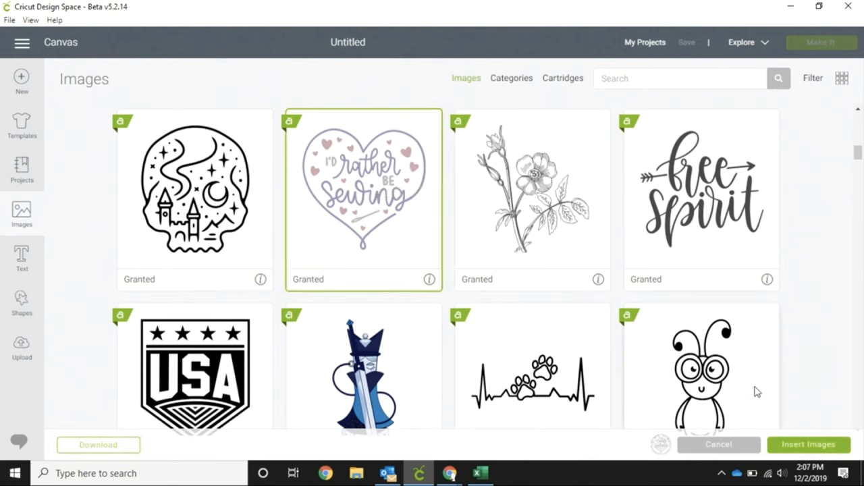
pyautogui.click(808, 445)
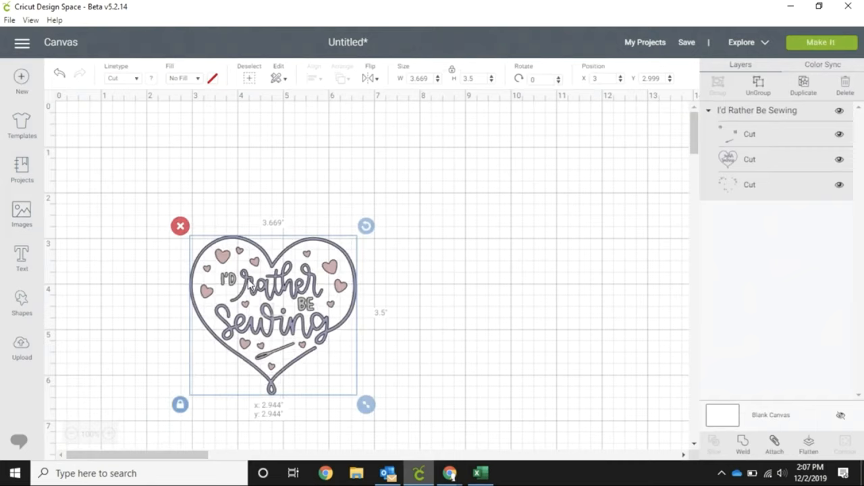
# - Move the heart design to the mat's top-left and enlarge it to about 7.09 x 6.76 in
pyautogui.moveTo(274, 314); pyautogui.dragTo(214, 209)
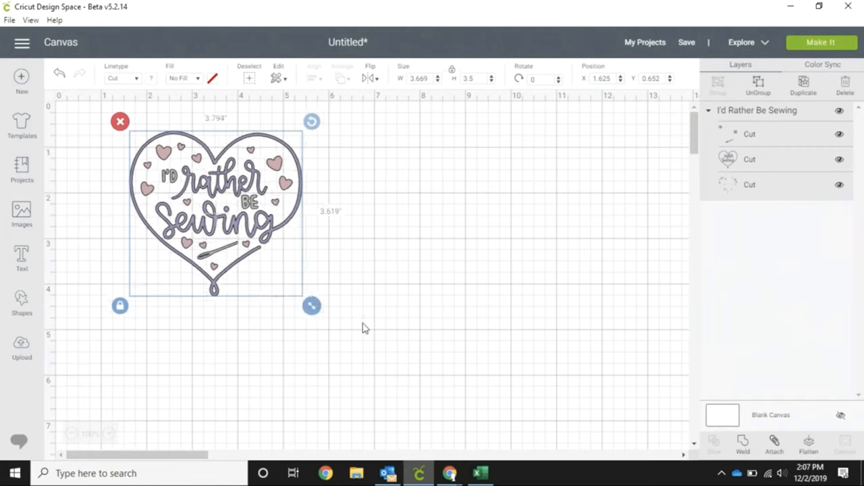
pyautogui.moveTo(312, 306); pyautogui.dragTo(461, 447)
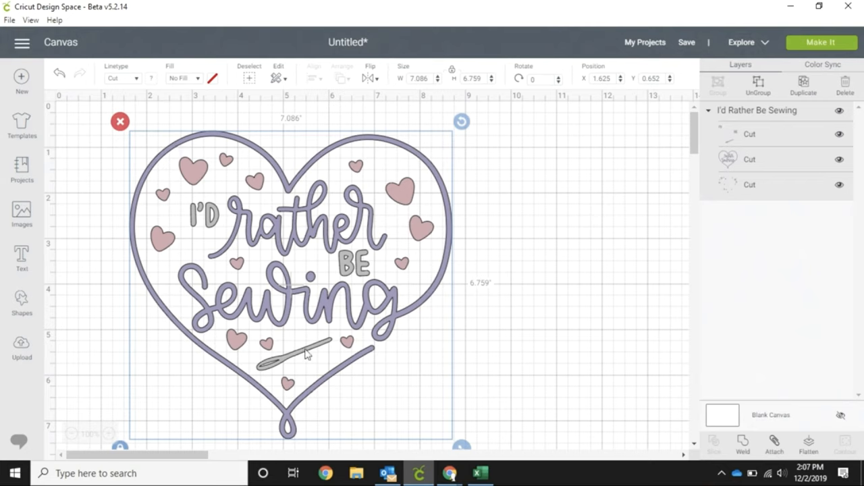
pyautogui.moveTo(234, 133)
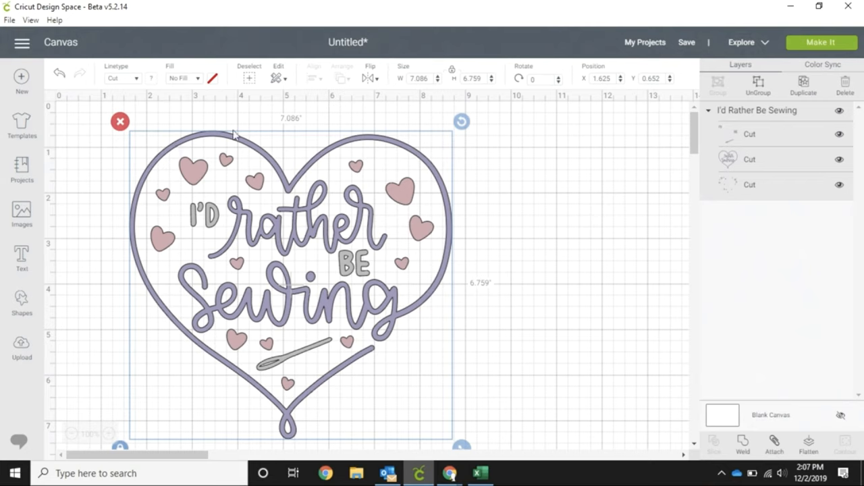
pyautogui.moveTo(308, 247)
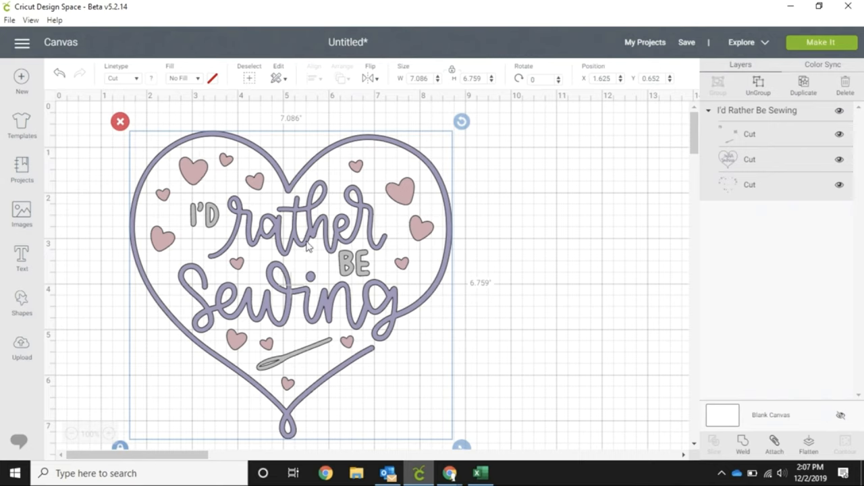
pyautogui.moveTo(810, 90)
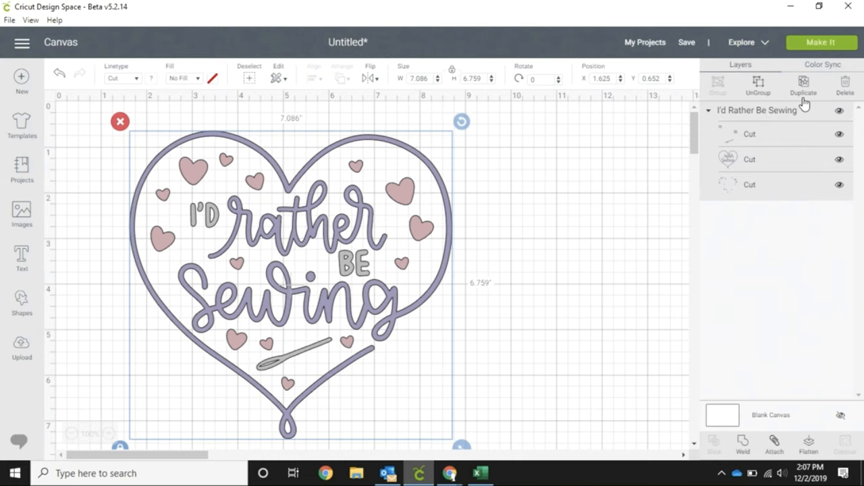
pyautogui.moveTo(837, 136)
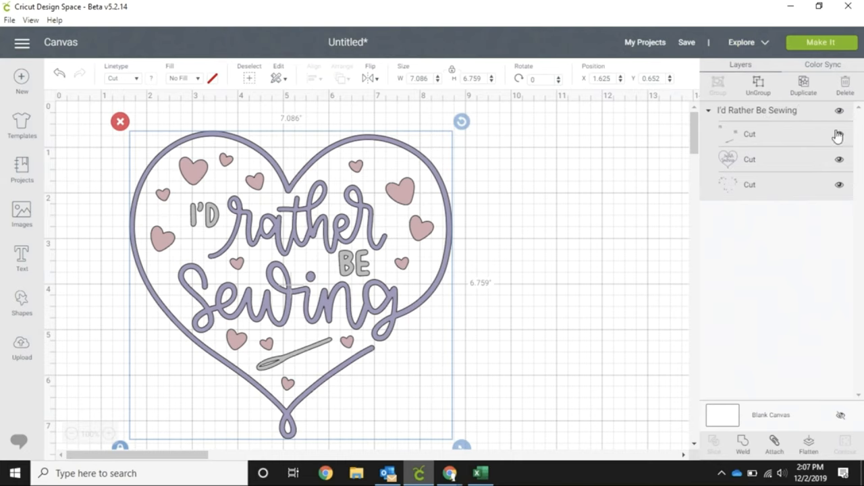
pyautogui.moveTo(729, 141)
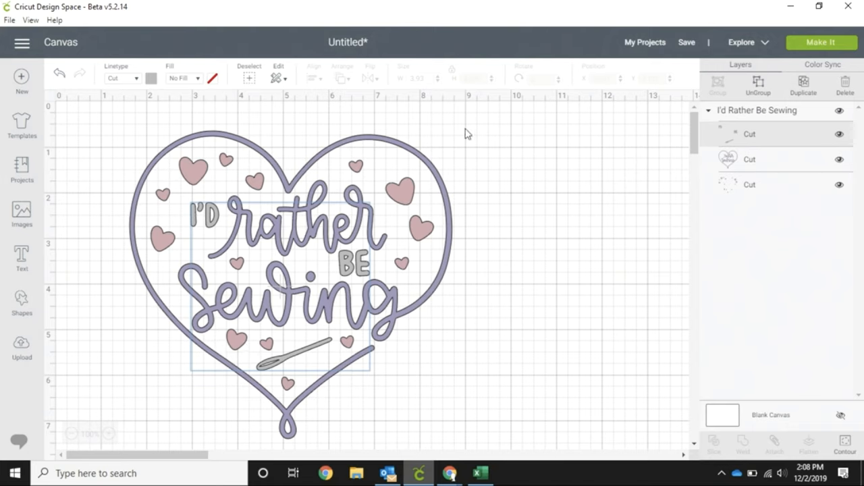
pyautogui.click(749, 159)
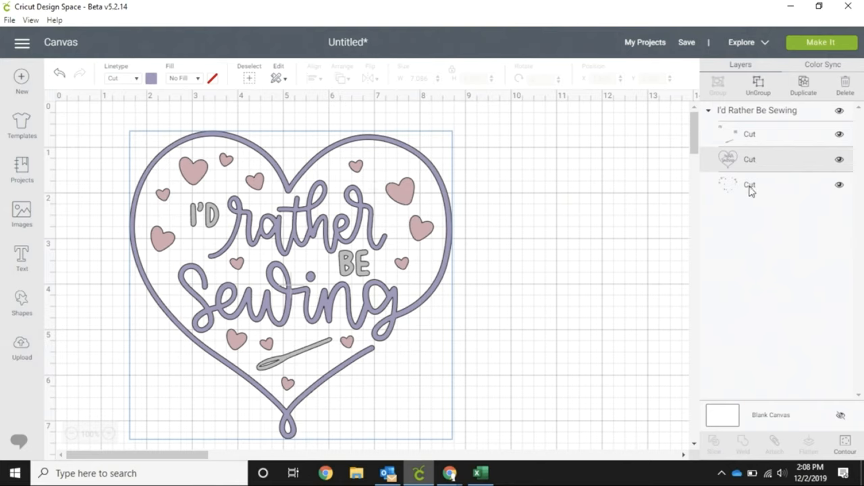
pyautogui.click(749, 184)
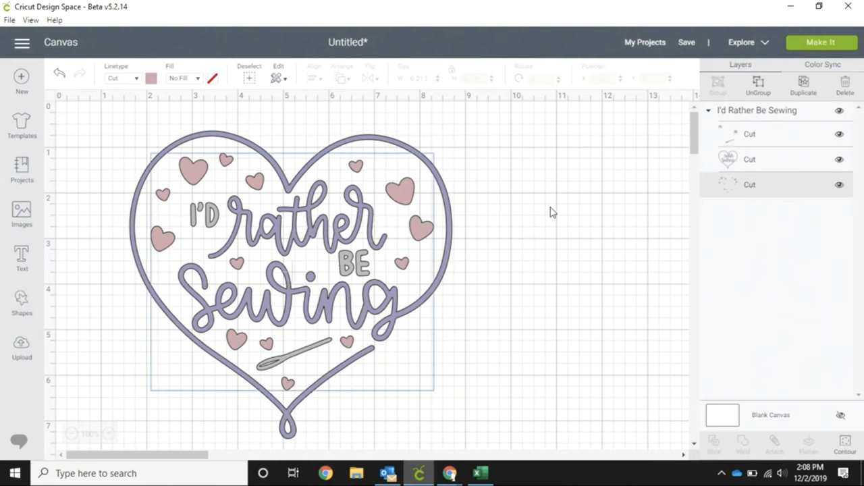
pyautogui.moveTo(326, 319)
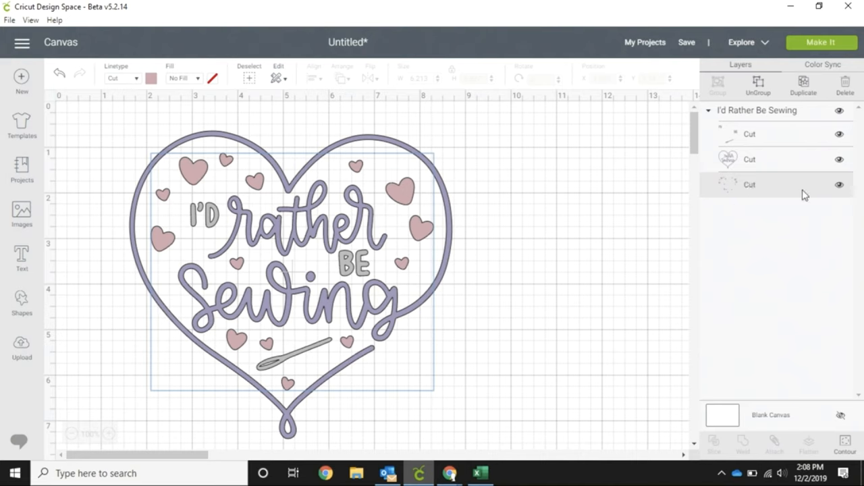
pyautogui.moveTo(845, 196)
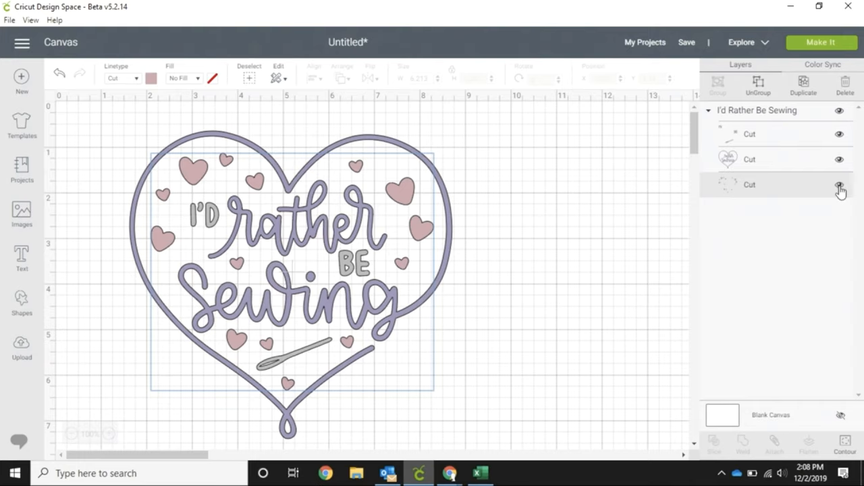
# - Toggle the eye icon on the third Cut layer to hide the small hearts
pyautogui.click(840, 188)
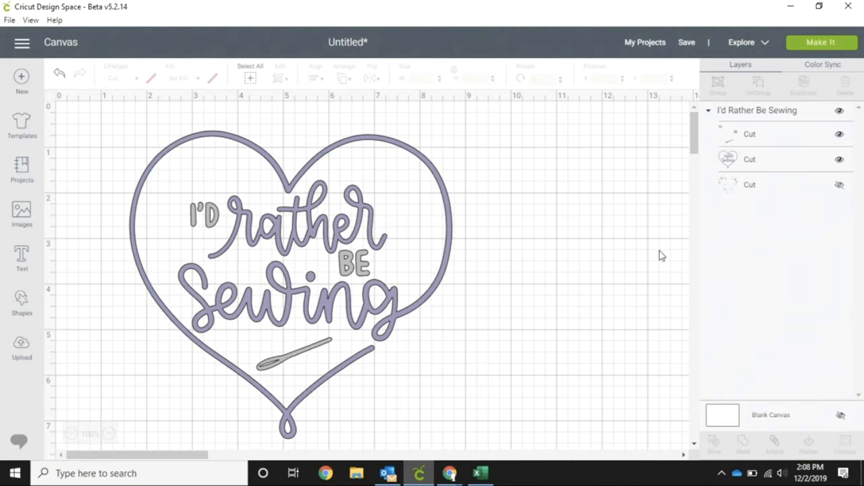
pyautogui.moveTo(762, 190)
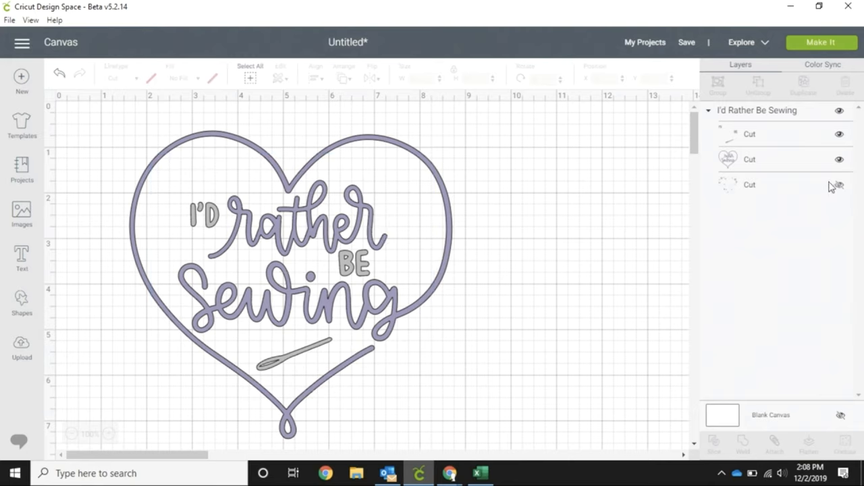
pyautogui.click(839, 185)
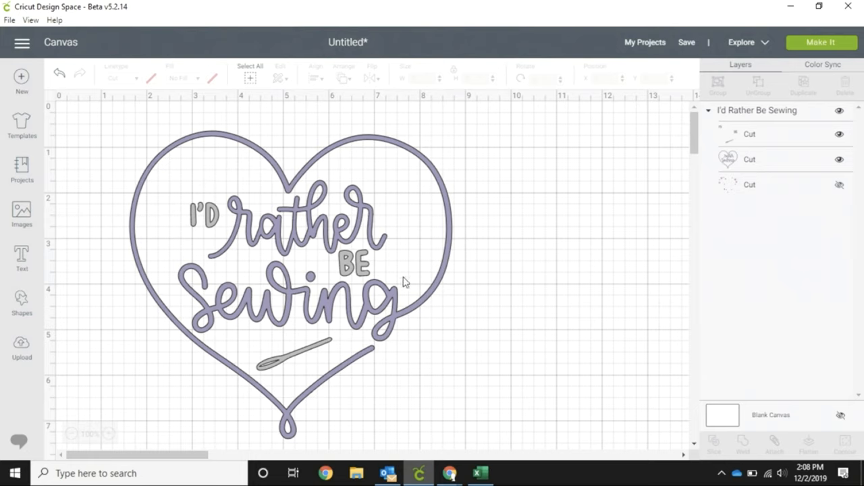
pyautogui.moveTo(402, 279)
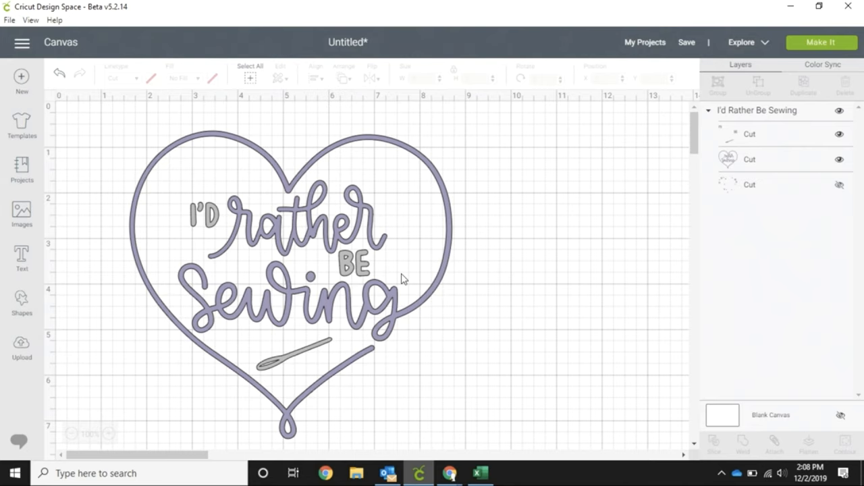
pyautogui.click(840, 184)
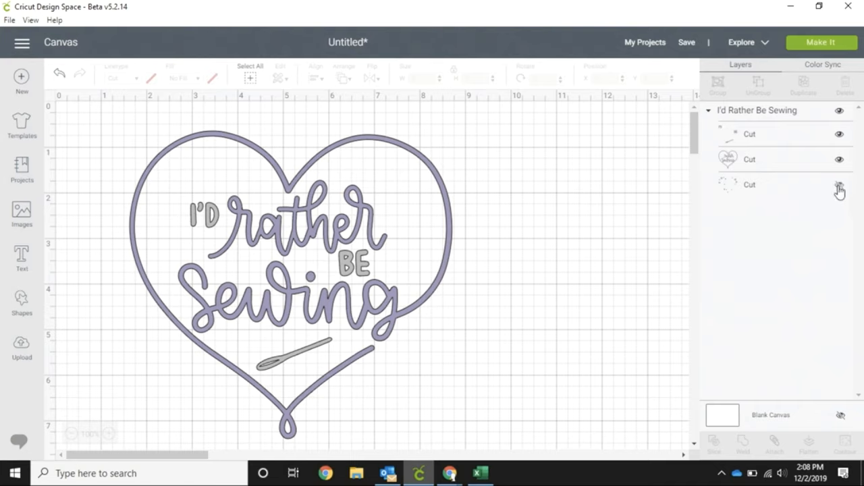